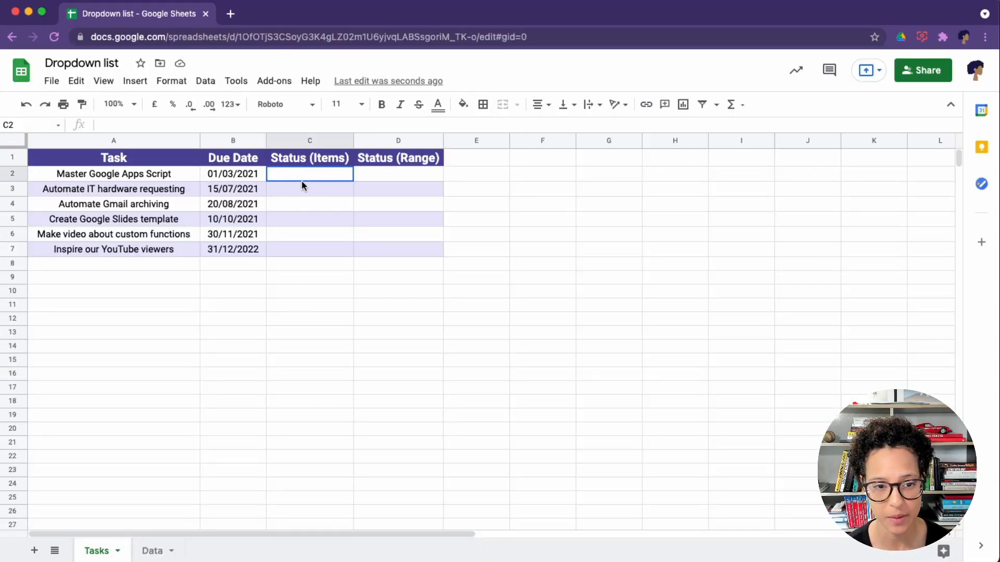
Step: Open data validation for Status (Items) cells C2:C7 using List of items criteria
drag(309, 174, 310, 250)
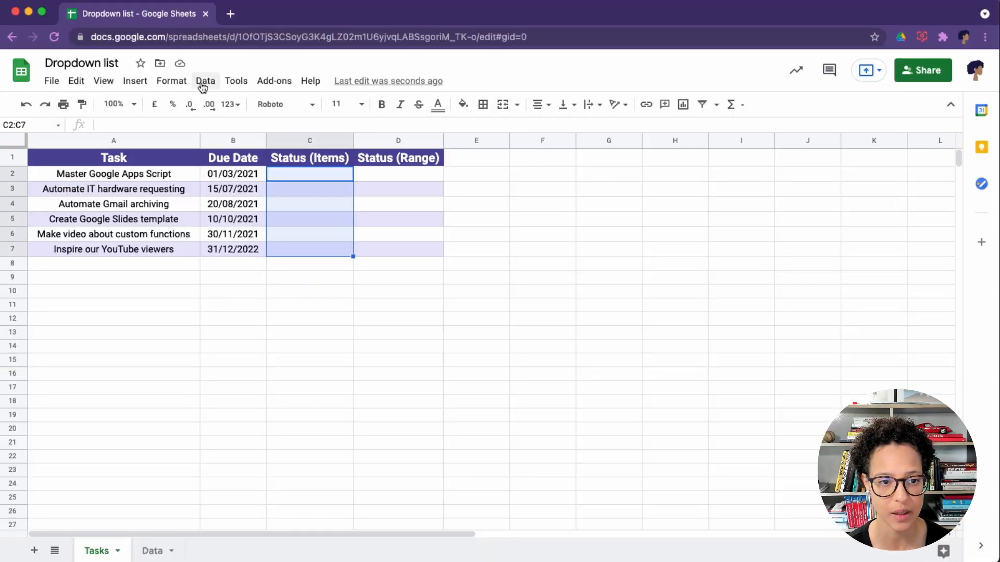
click(205, 81)
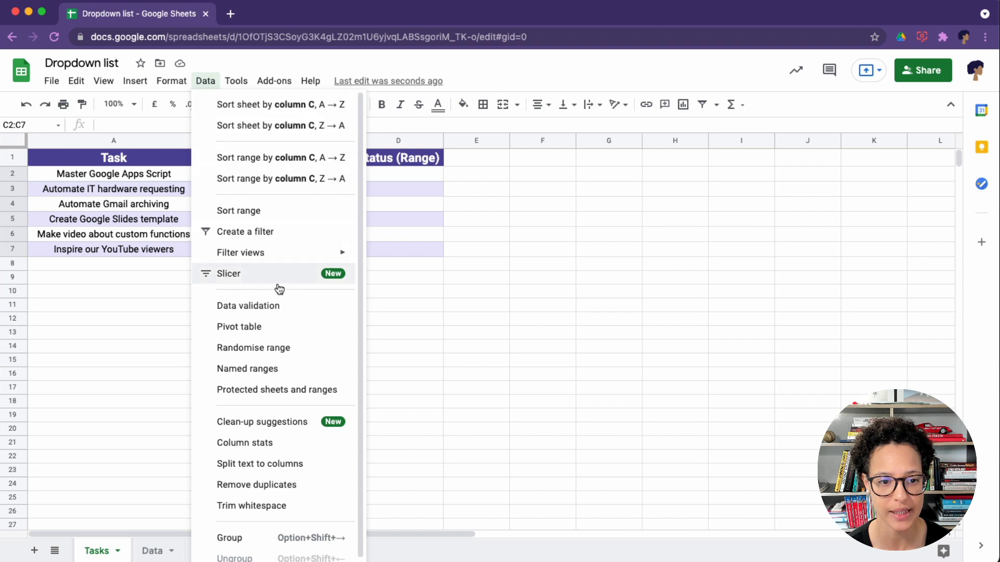
click(248, 306)
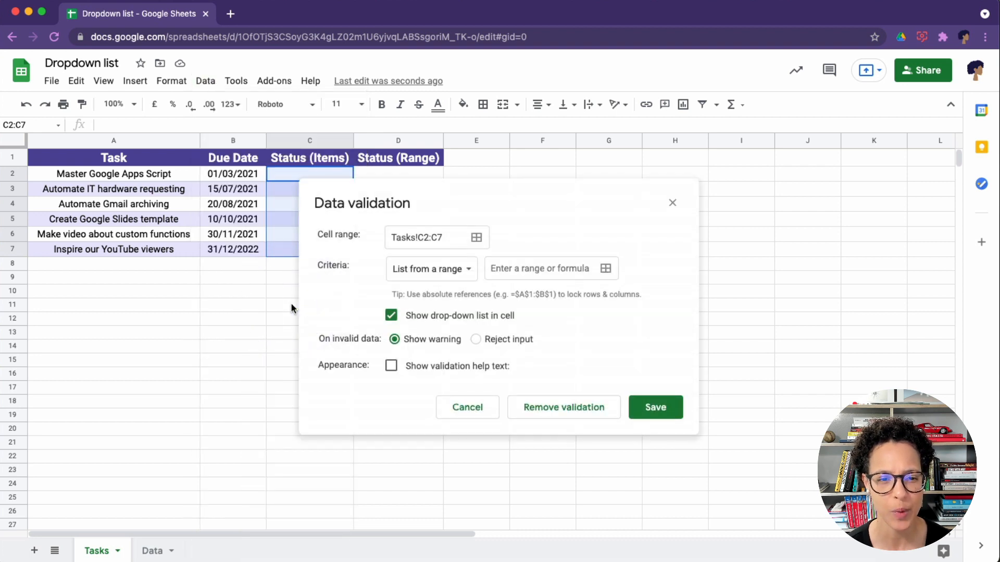
click(430, 269)
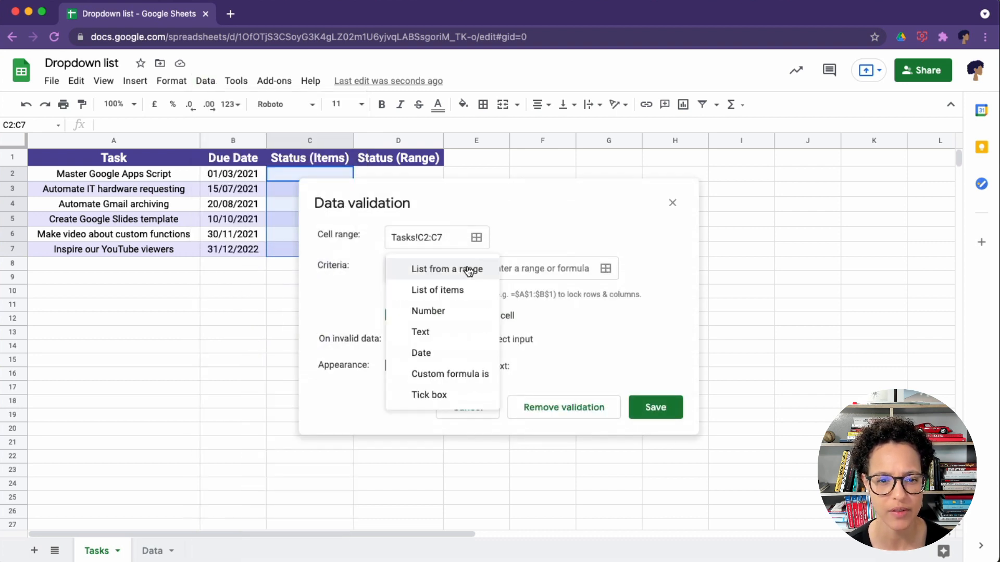
click(437, 290)
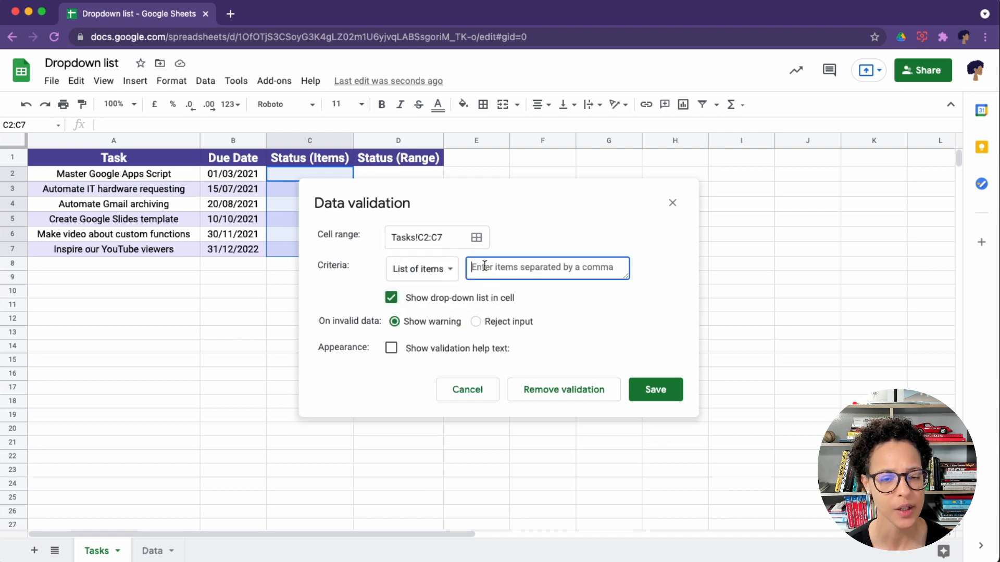
Step: Save a Not started, WIP, Done item list on C2:C7, rejecting invalid input with help text
text(N)
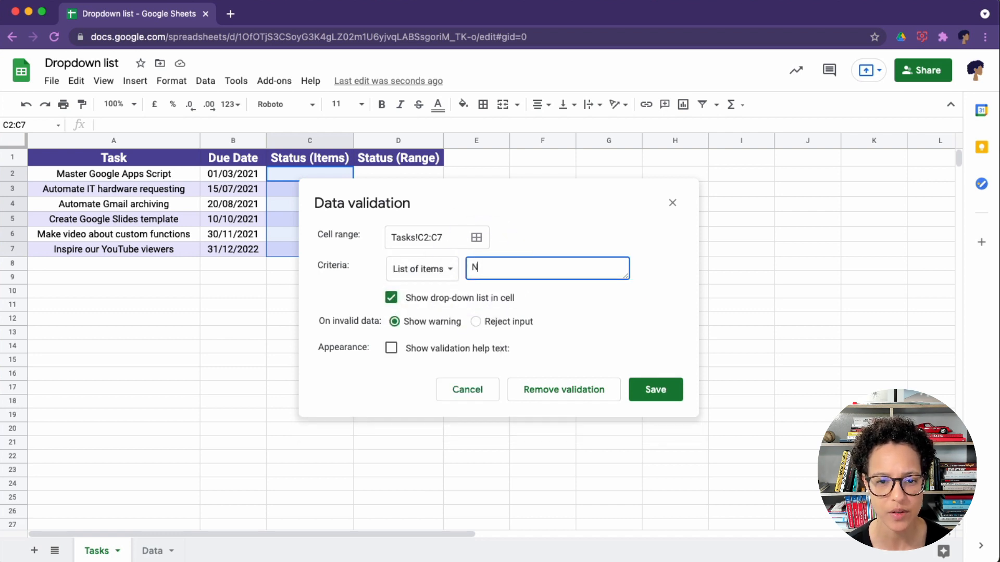
text(ot)
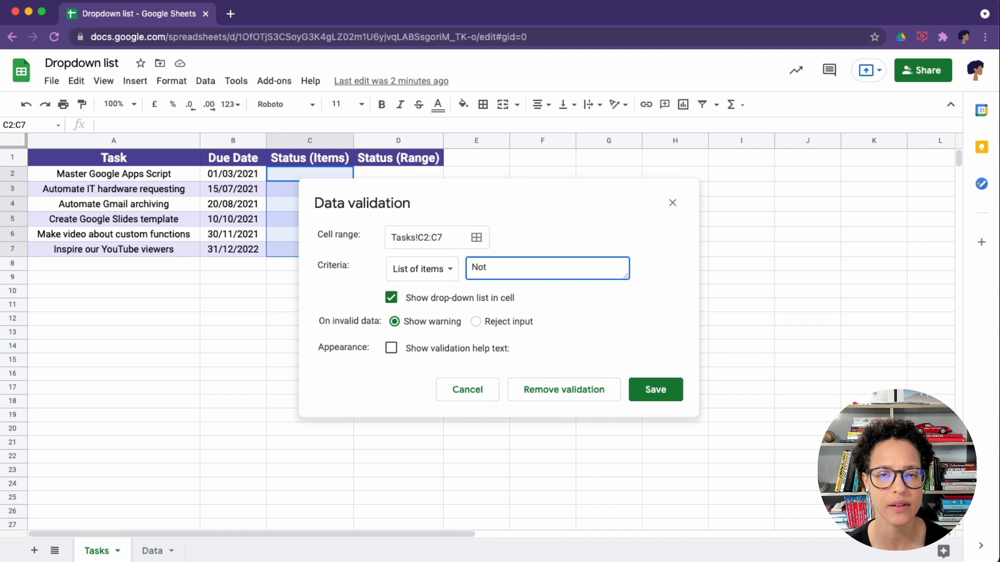
text(started,)
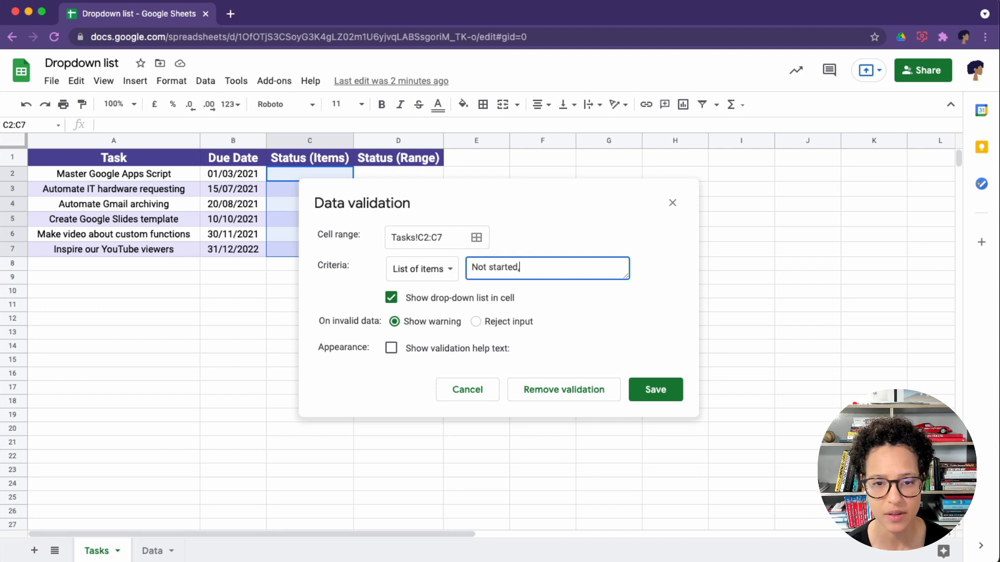
text(WIP)
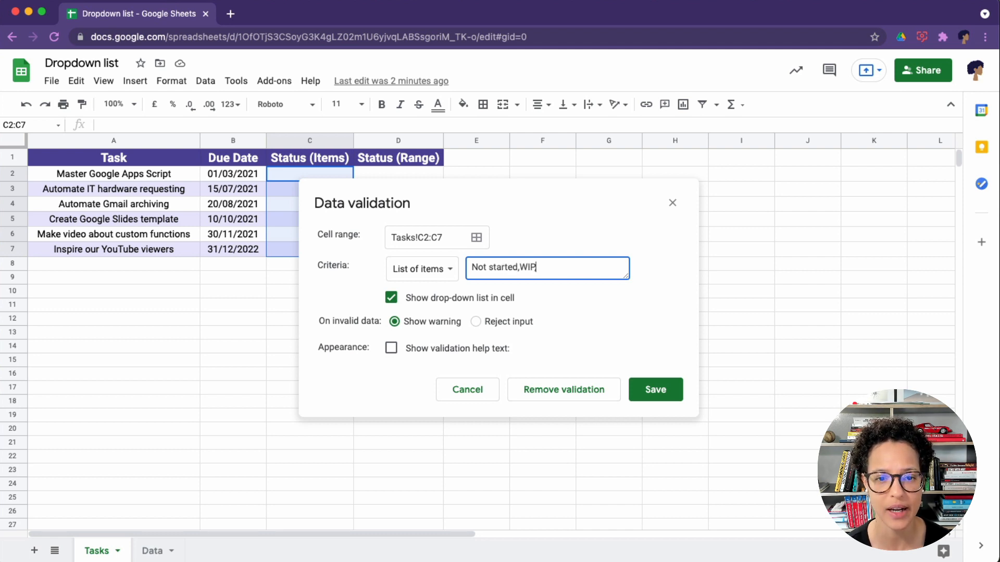
text(,Done)
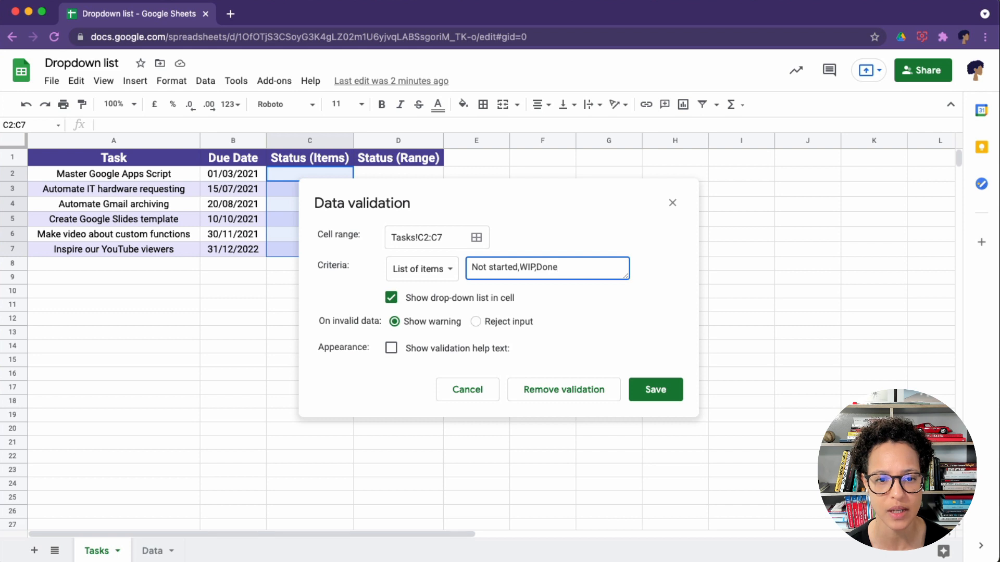
click(475, 321)
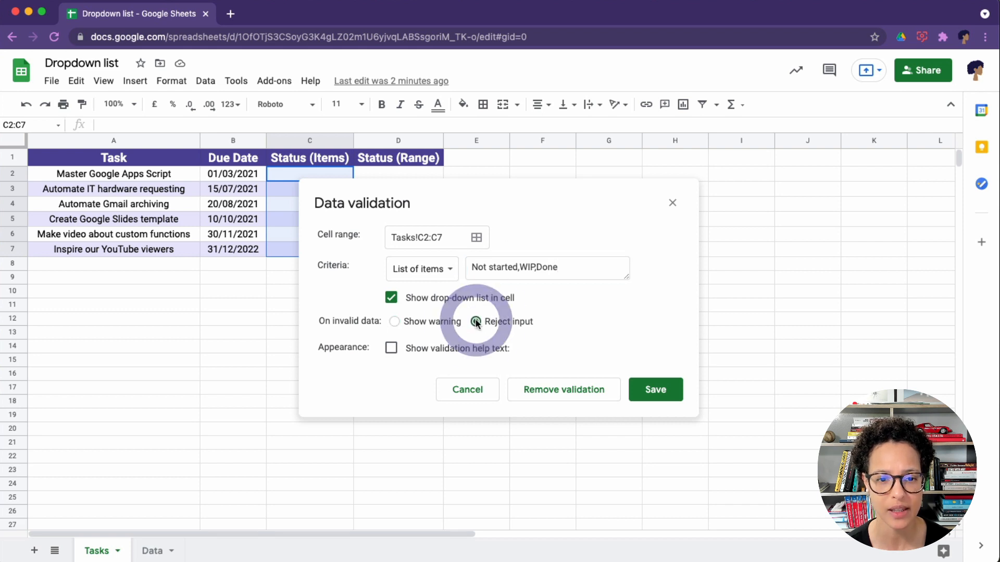
click(391, 348)
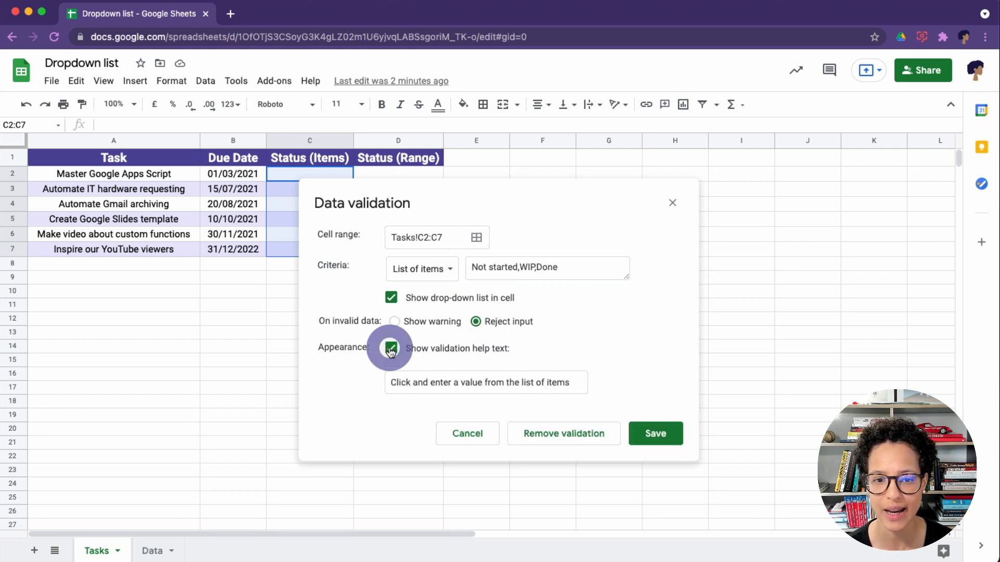
mouse_move(664, 438)
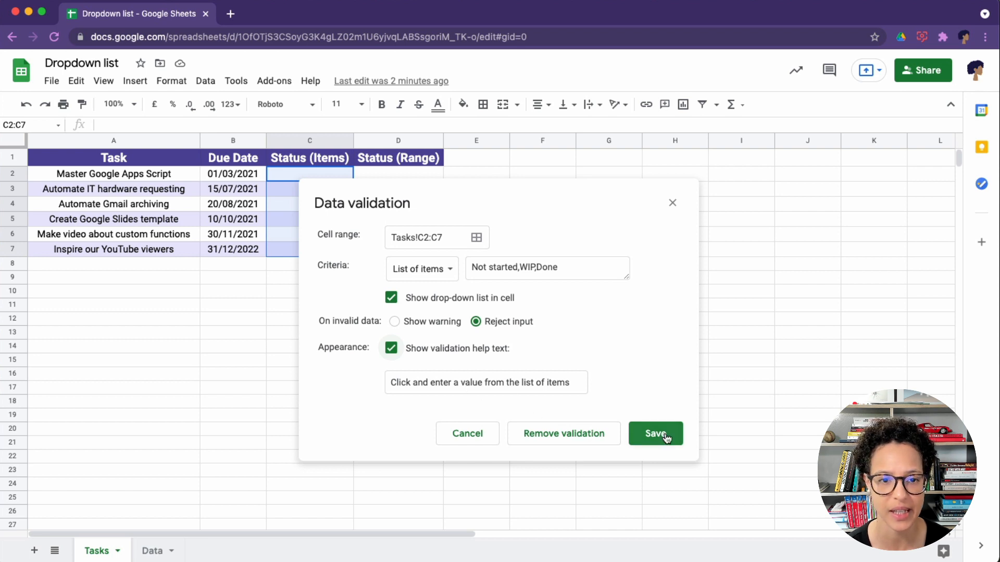
click(655, 434)
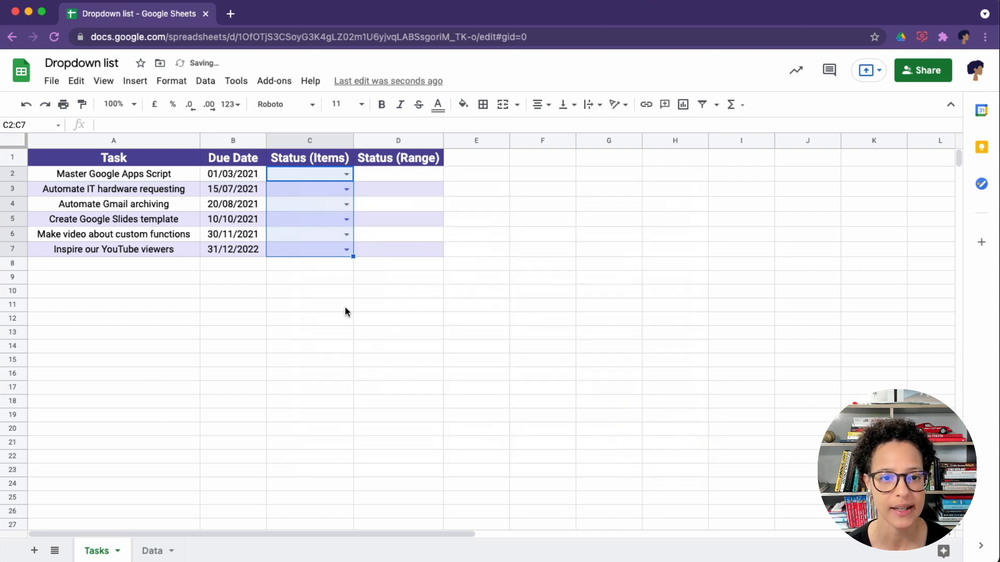
Step: Fill task statuses in column C and dismiss the warning for a rejected off-list entry
click(346, 174)
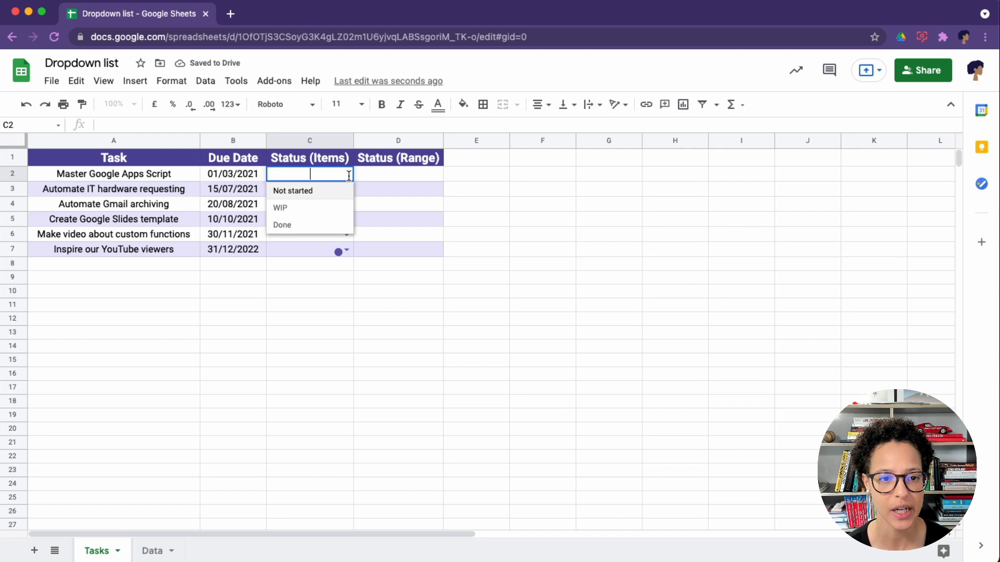
click(293, 190)
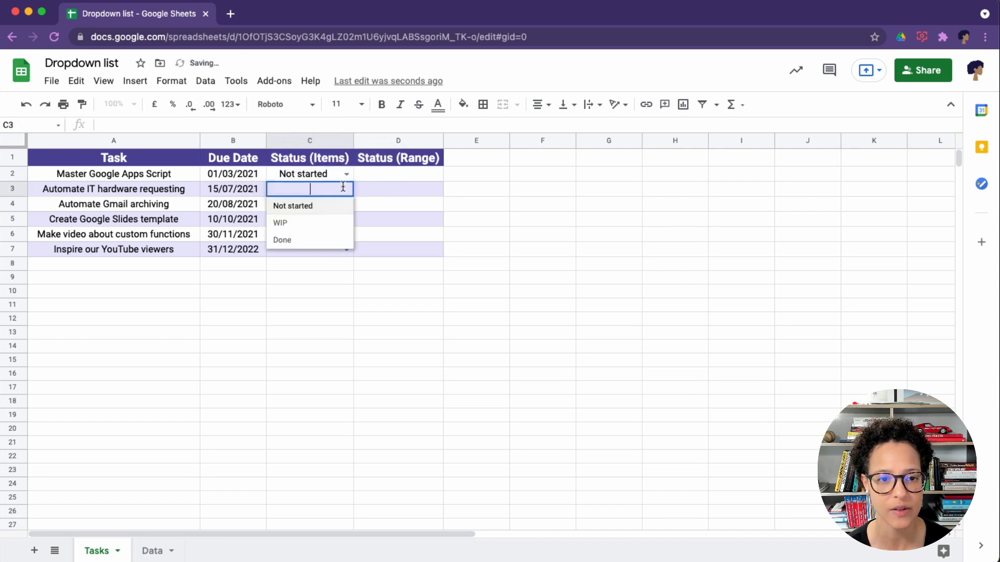
click(280, 223)
text(D)
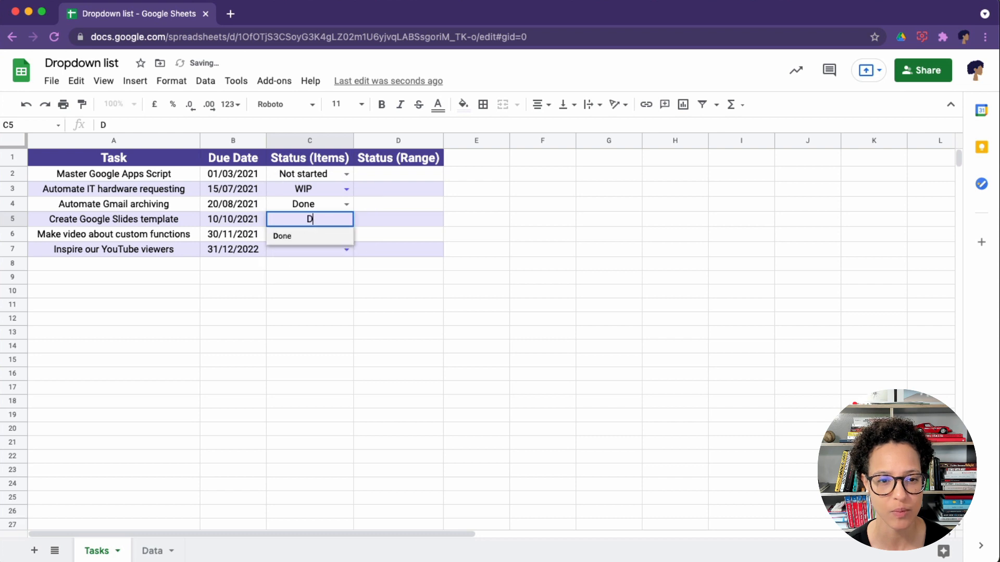
key(Enter)
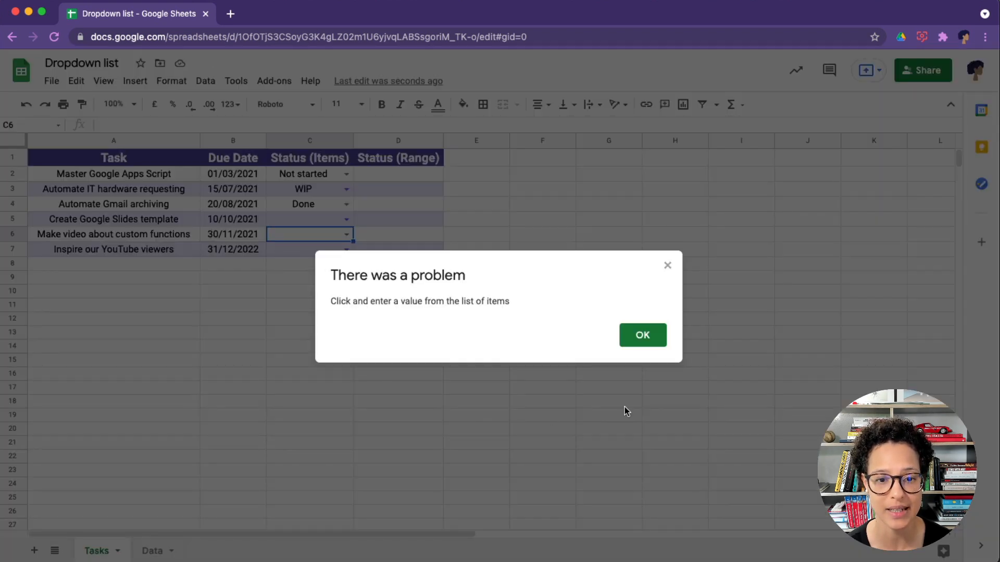
click(642, 335)
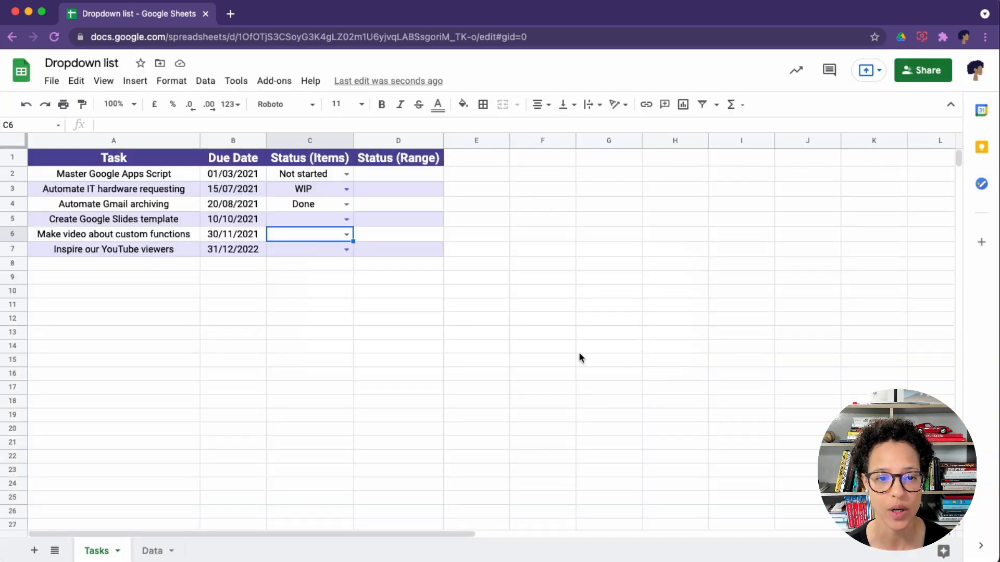
mouse_move(421, 325)
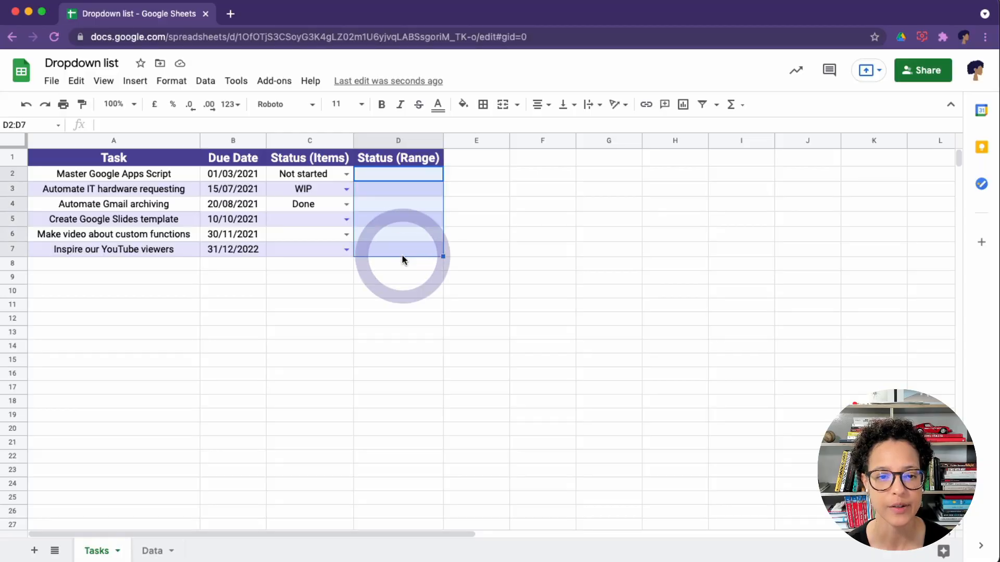
Step: Validate D2:D7 with a dropdown sourced from Data!A1:A3, with help text enabled
click(205, 80)
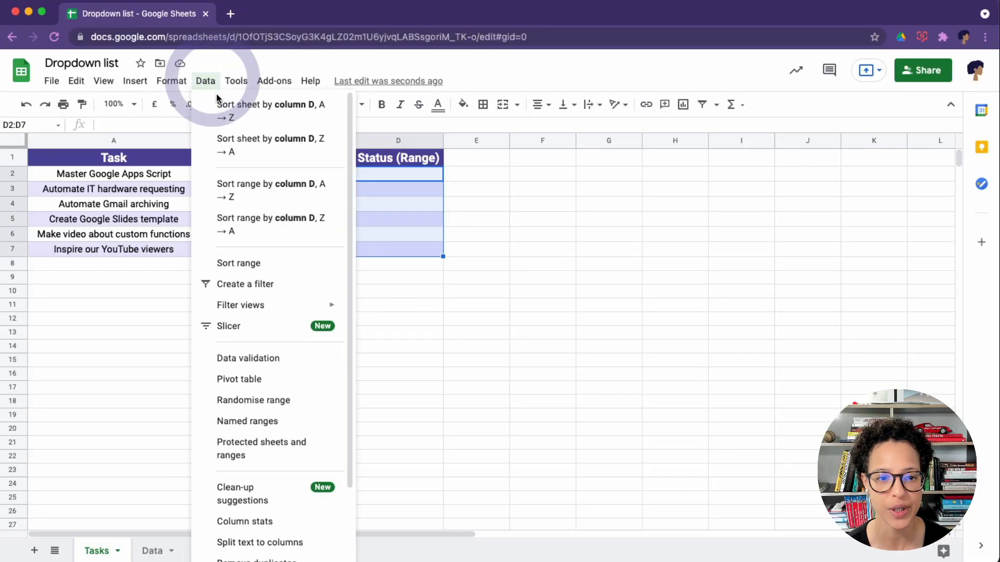
click(248, 358)
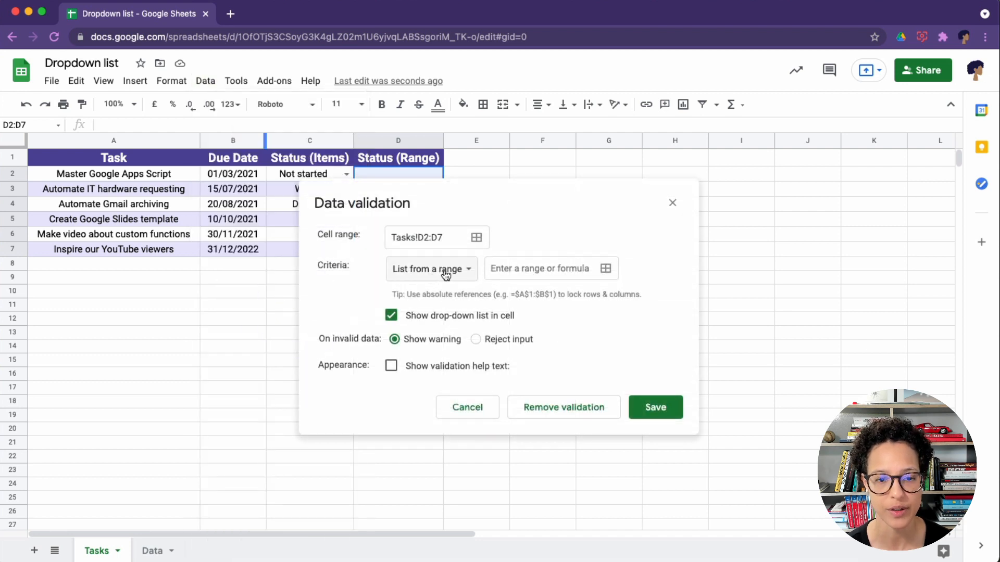
click(551, 268)
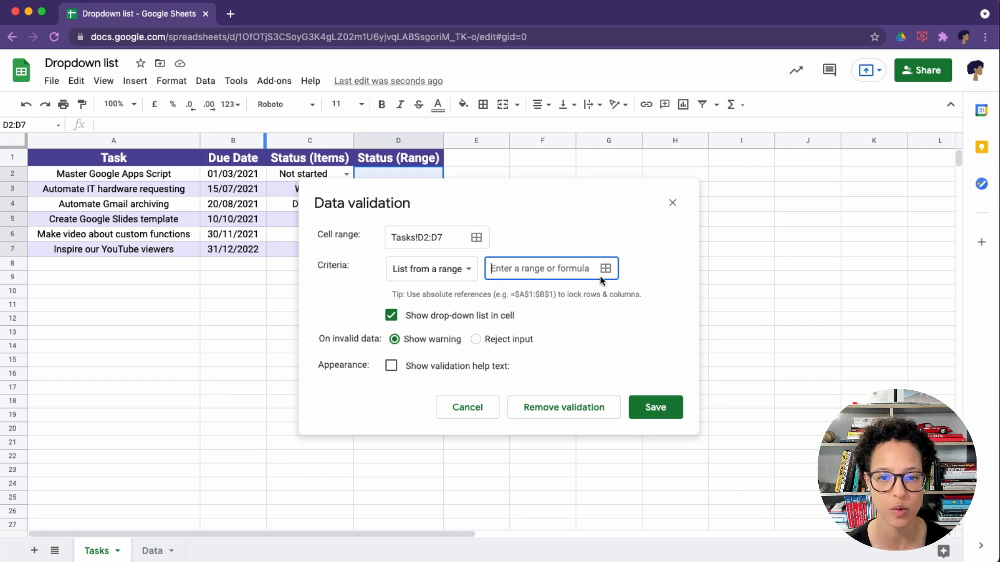
click(608, 269)
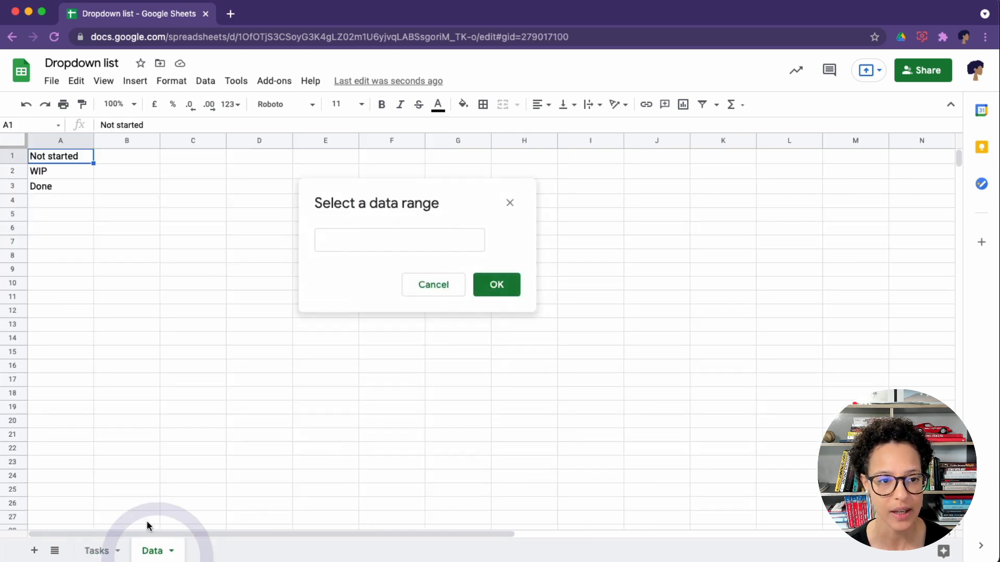
drag(60, 156, 60, 186)
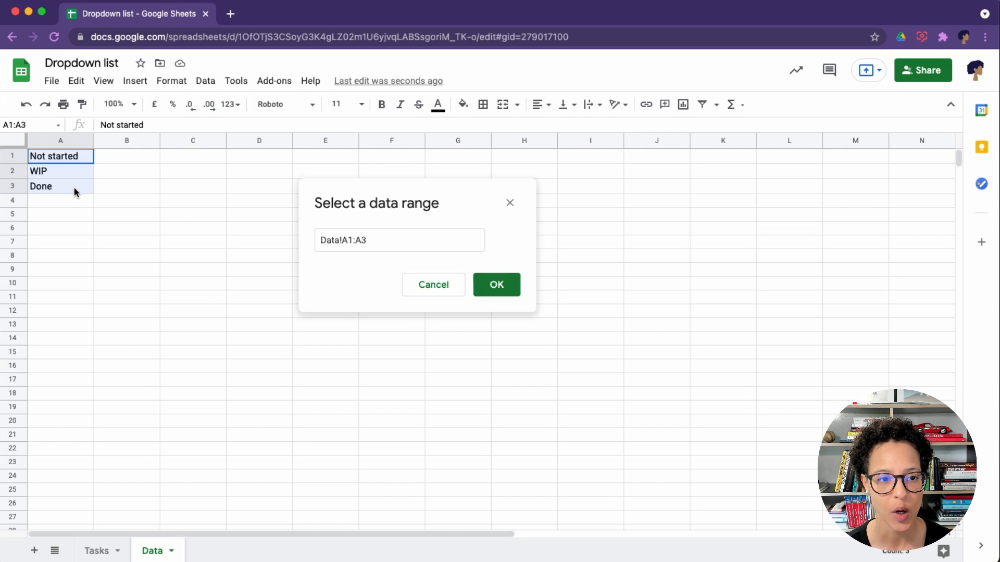
click(496, 285)
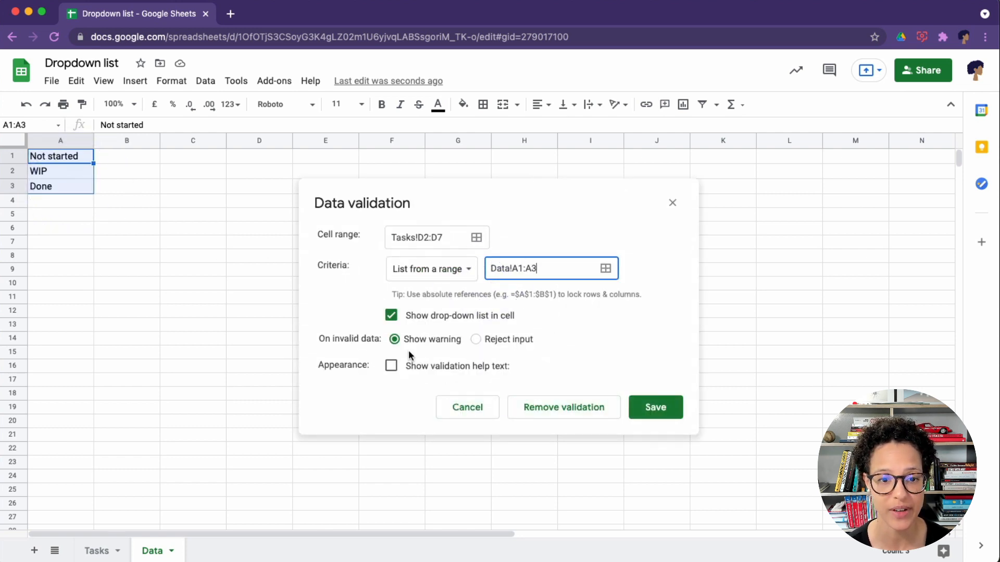
click(391, 366)
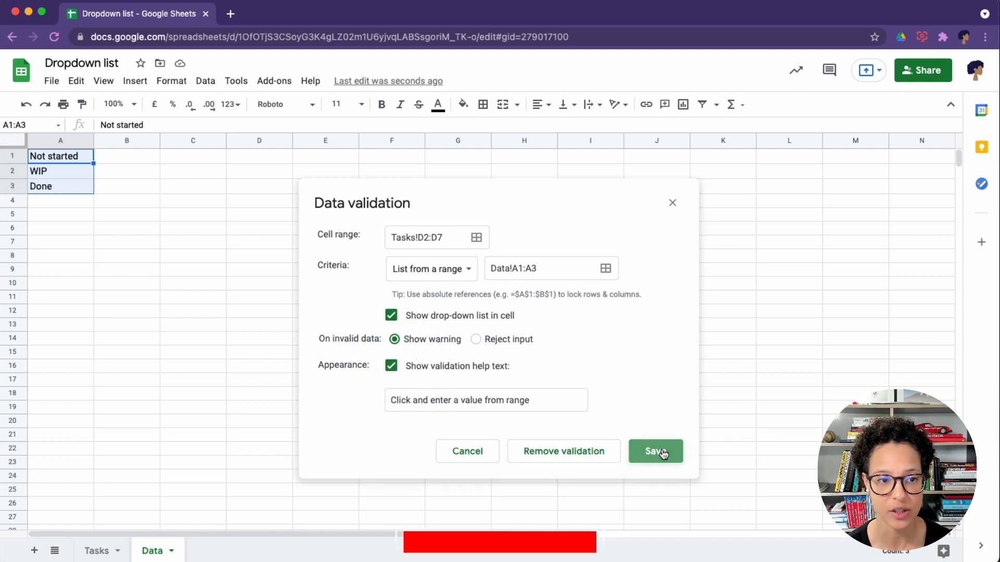
click(656, 451)
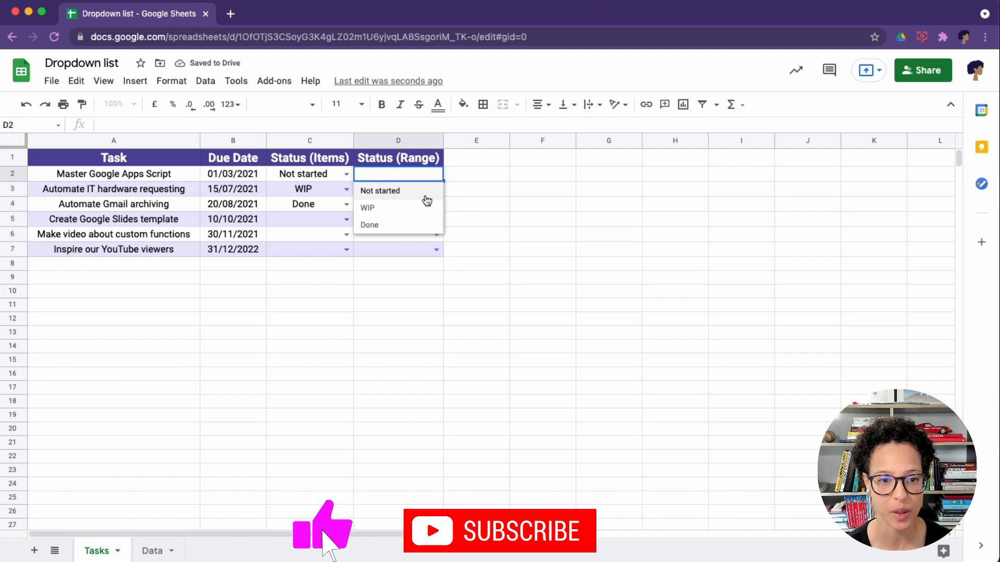
Step: Set D2 to Not started and rename WIP to Work in progress on the Data sheet
click(379, 191)
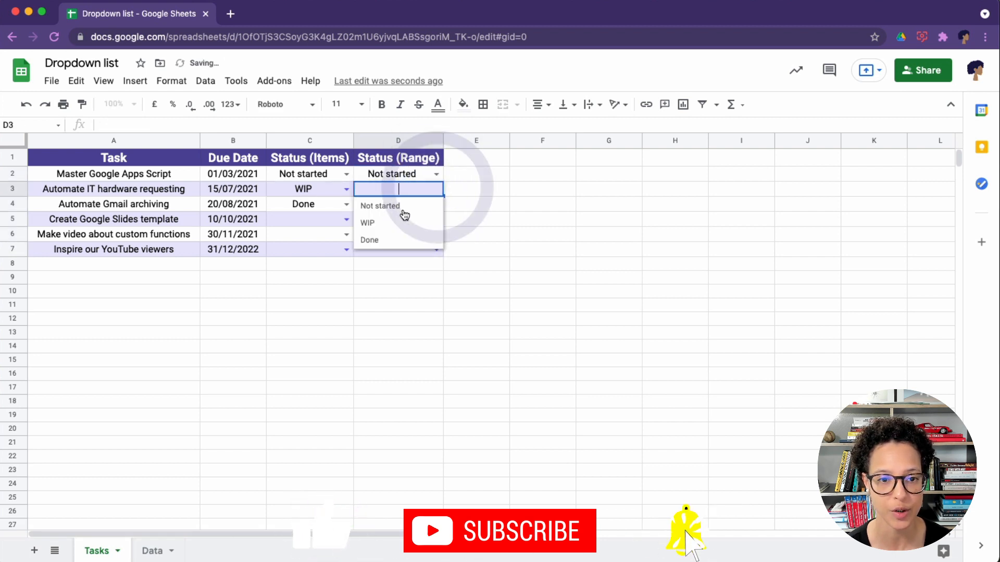
click(152, 550)
text(Work in progre)
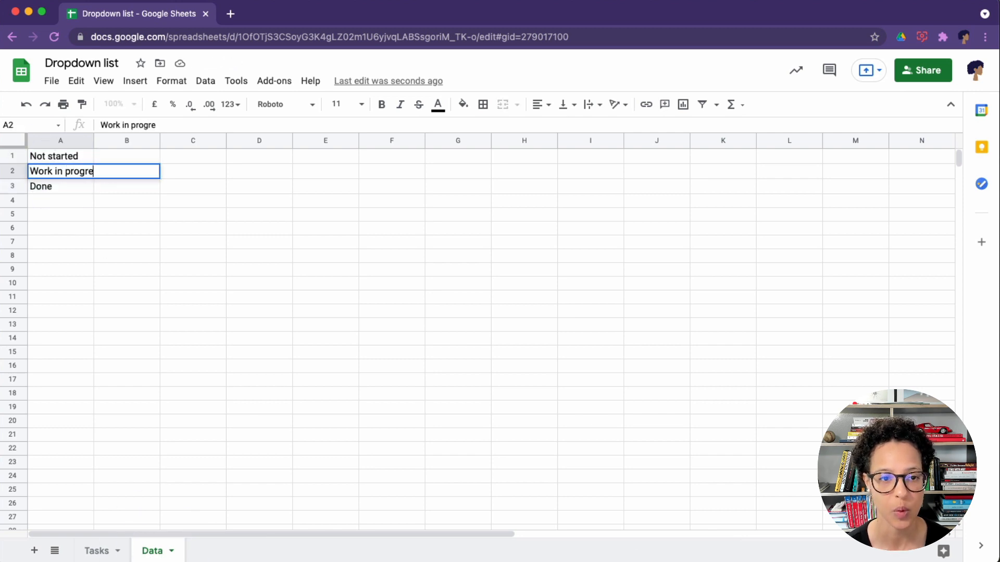
key(Enter)
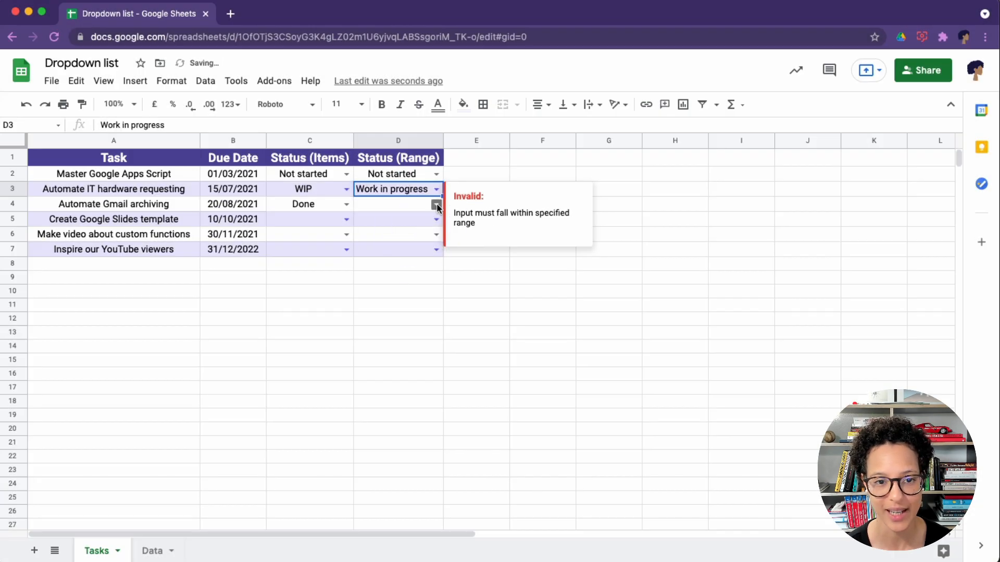
Step: Set D4's status from its dropdown, then select the Status (Items) cells in column C
click(398, 204)
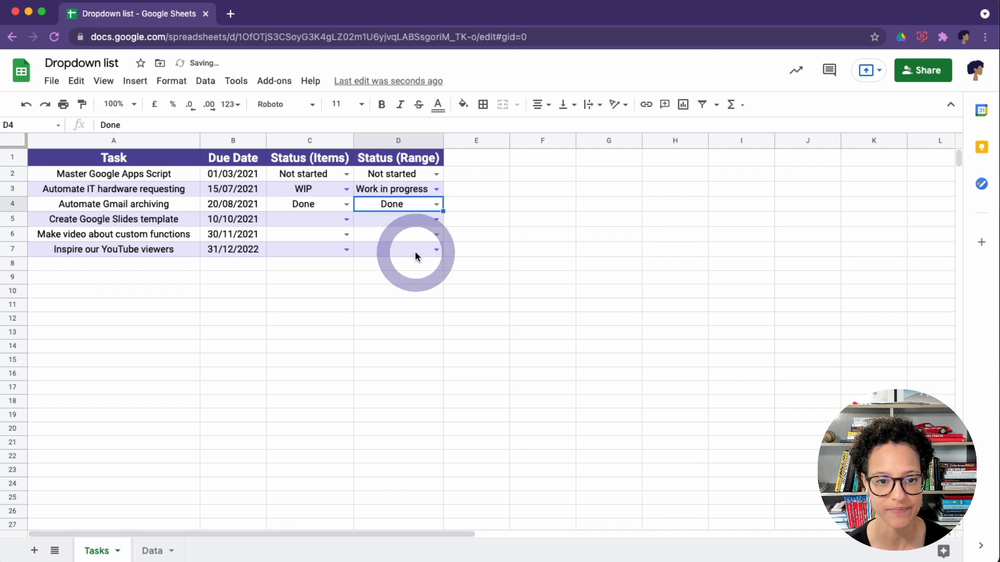
click(307, 174)
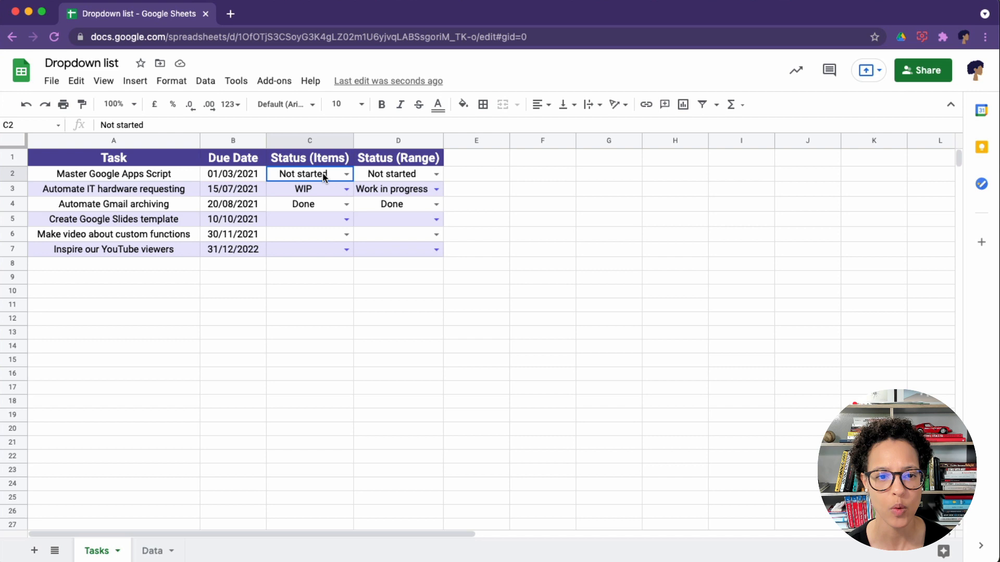
click(205, 81)
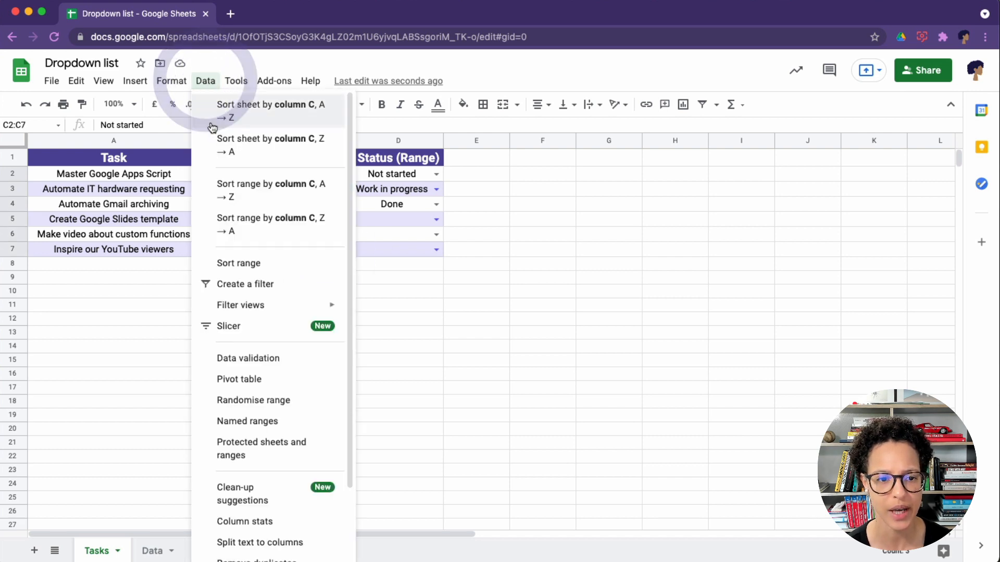
Step: Remove the item-list validation from C2:C7, then deselect the range
click(248, 358)
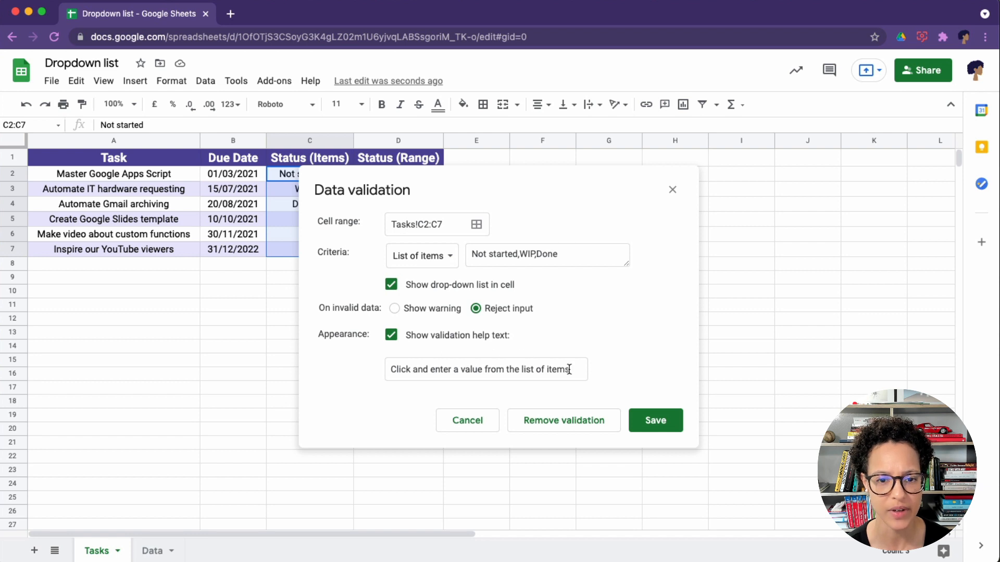
mouse_move(584, 431)
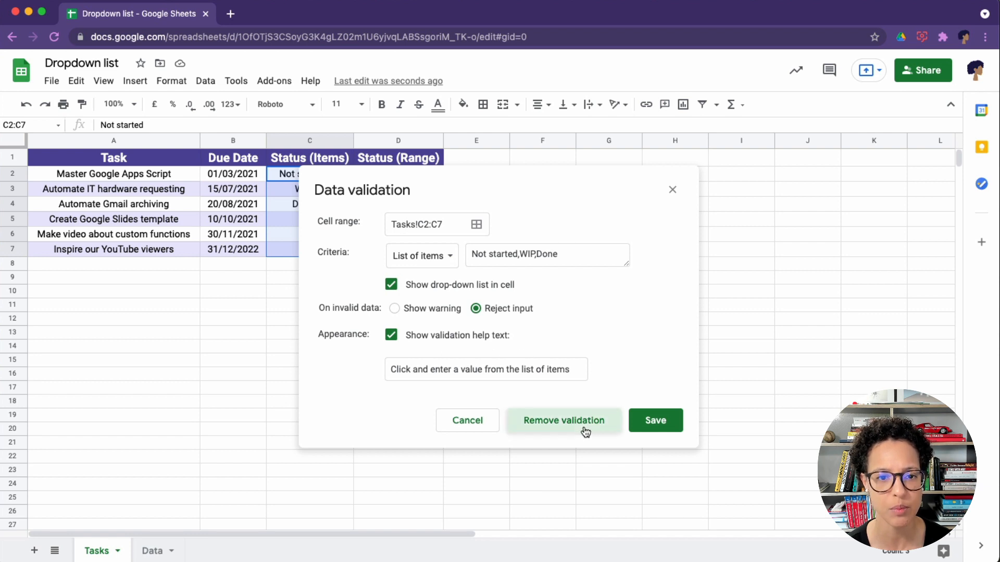
click(564, 420)
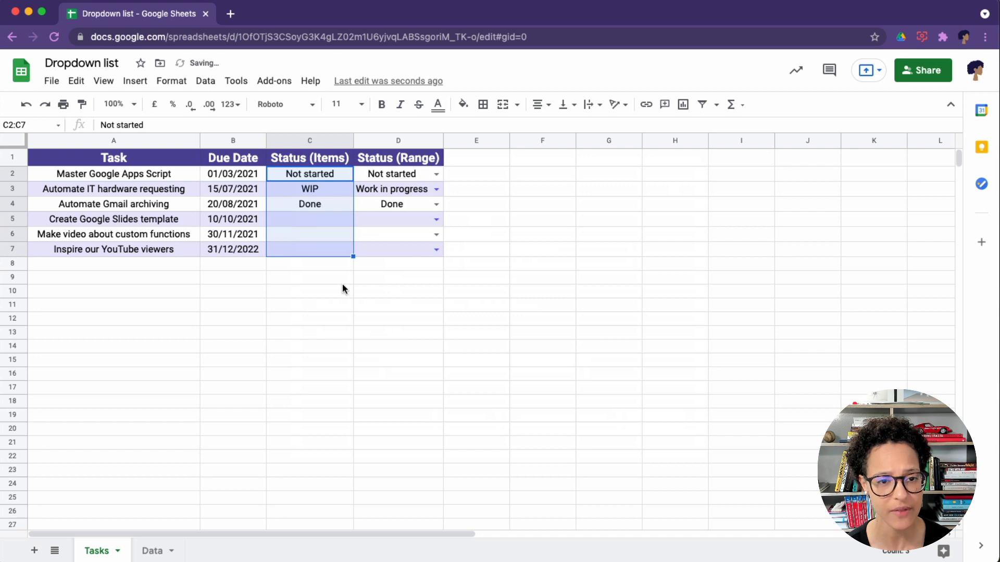
click(309, 277)
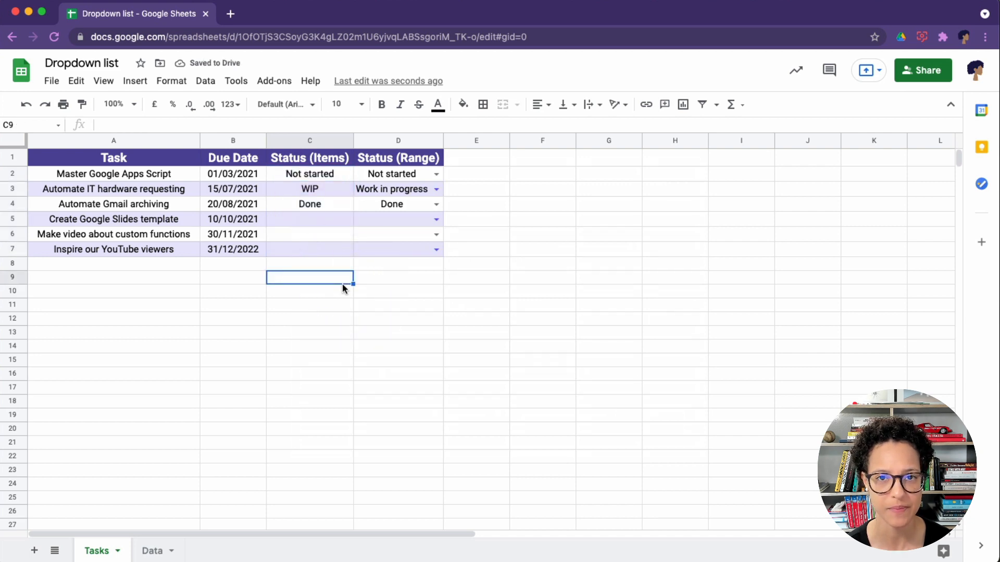